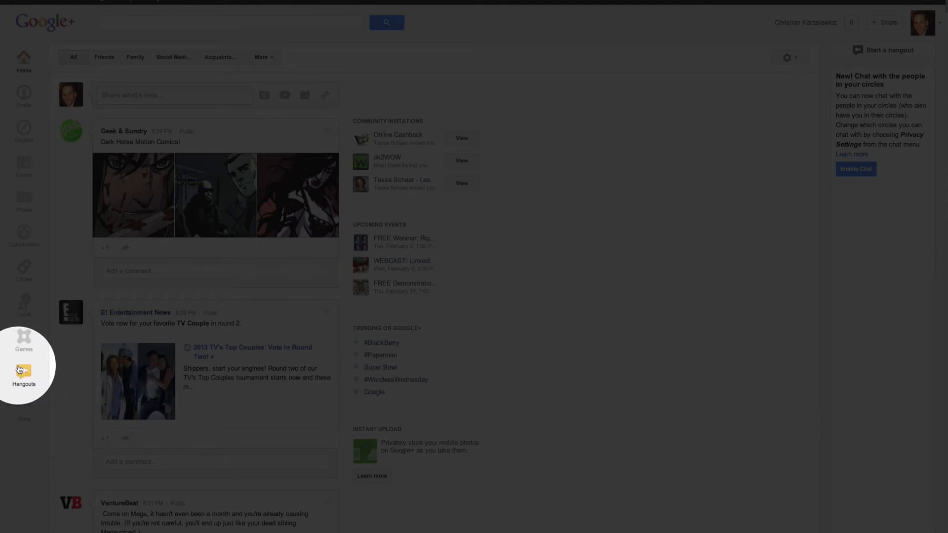
# Go to the Hangouts page from the Google+ left sidebar
pyautogui.click(23, 375)
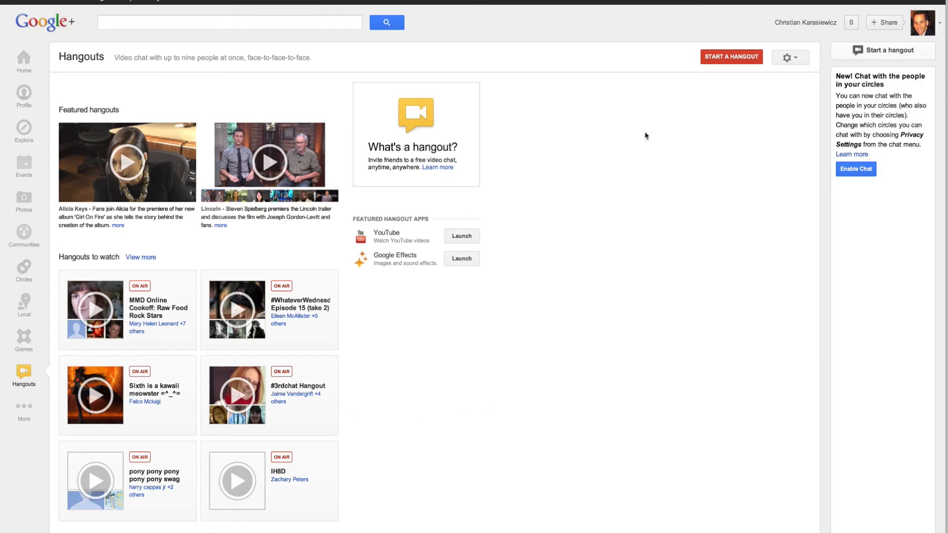
# Start a new hangout, bringing up the Start a Hangout dialog
pyautogui.click(731, 57)
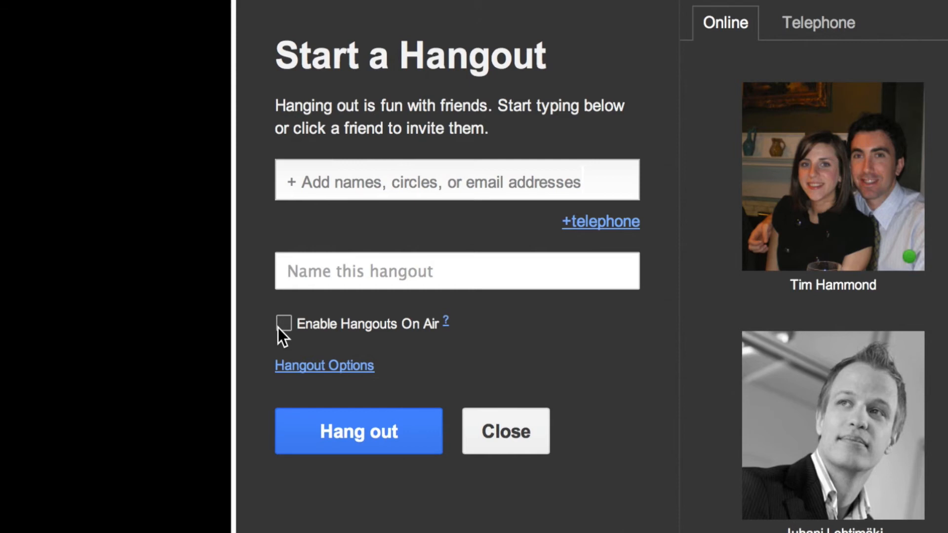
# Enable Hangouts On Air and accept broadcasting through the linked YouTube channel
pyautogui.click(283, 322)
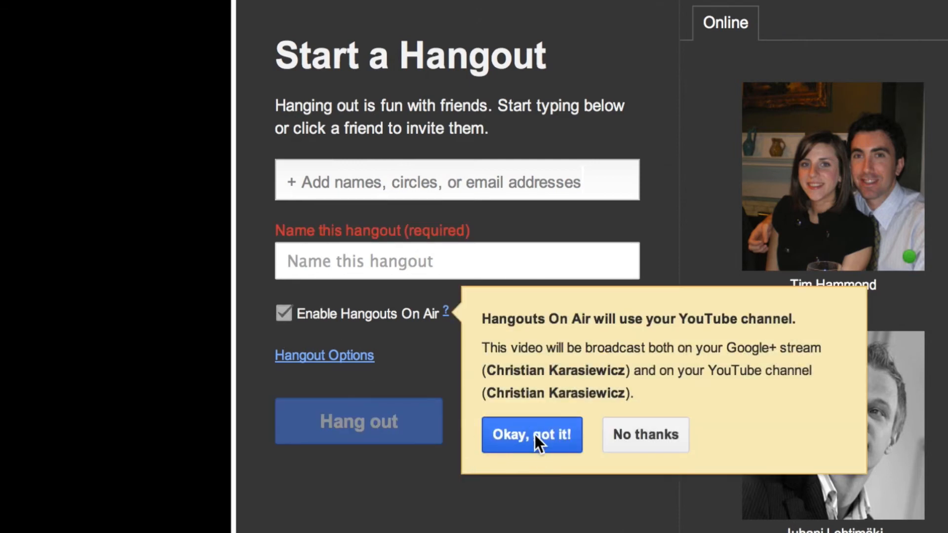
pyautogui.click(531, 435)
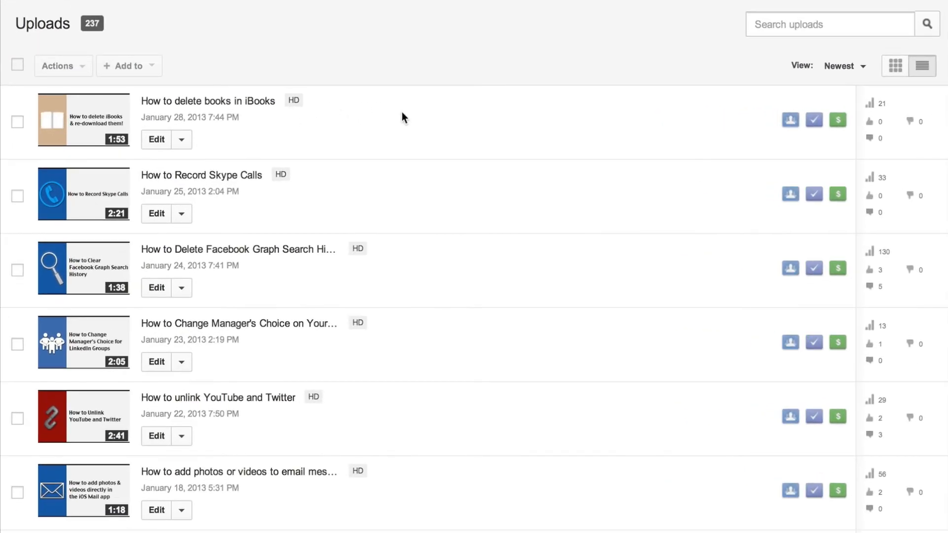
pyautogui.moveTo(157, 139)
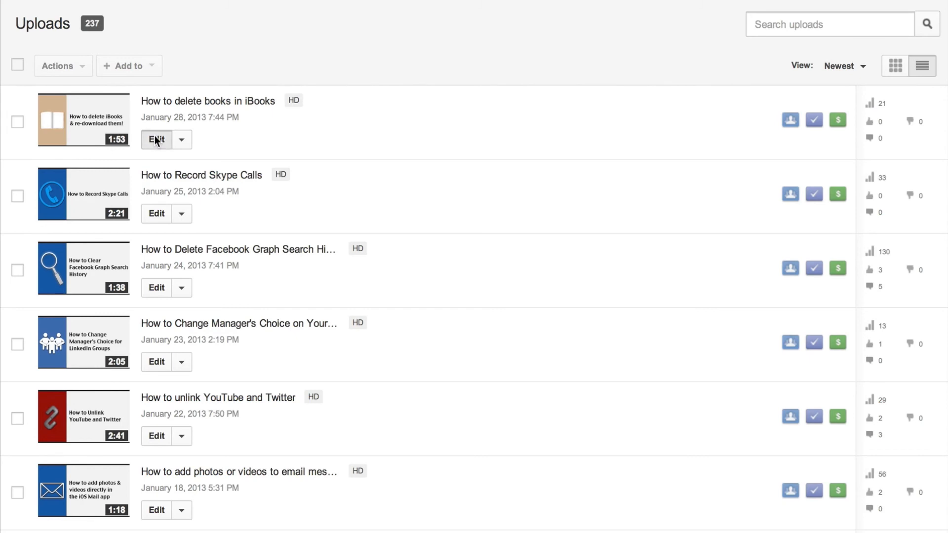
# Edit the 'How to delete books in iBooks' video and show its privacy choices to pick Private
pyautogui.click(157, 139)
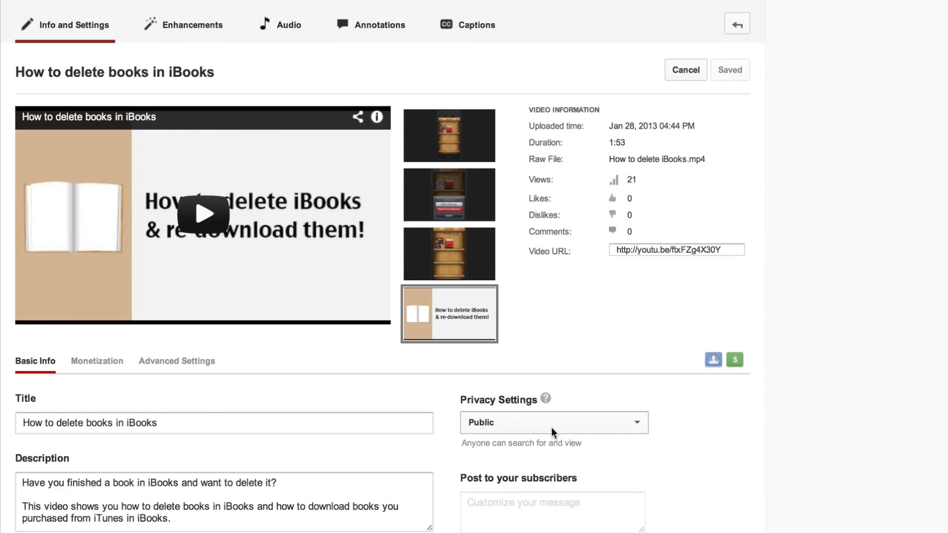
pyautogui.click(551, 423)
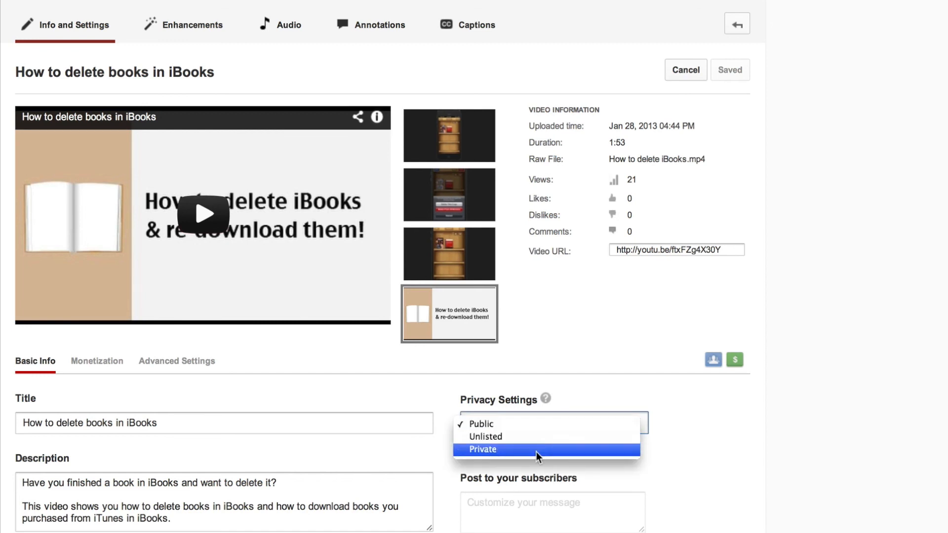